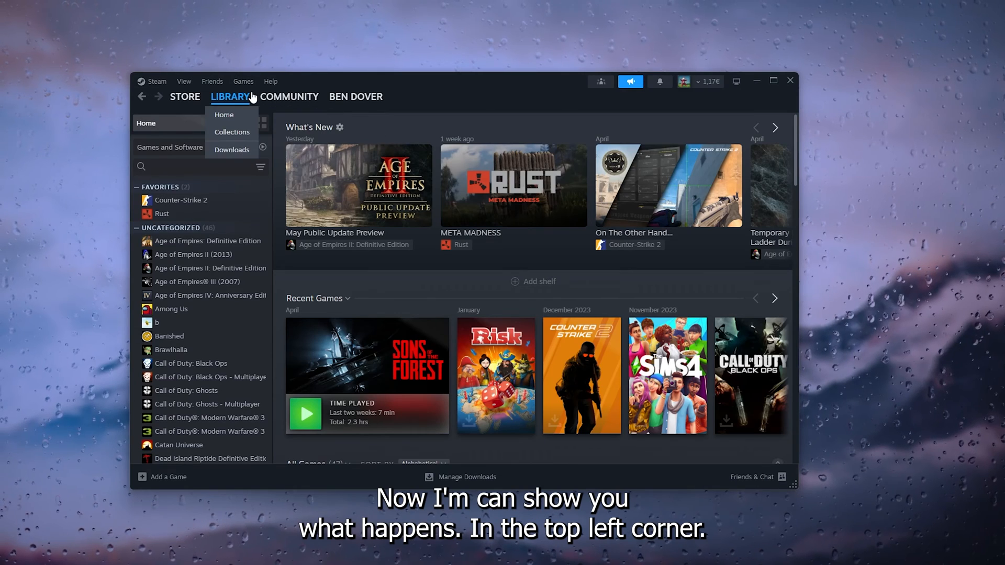
Step: After Steam Settings fails to open from the Steam menu, bring up Windows Task Manager
left_click(156, 81)
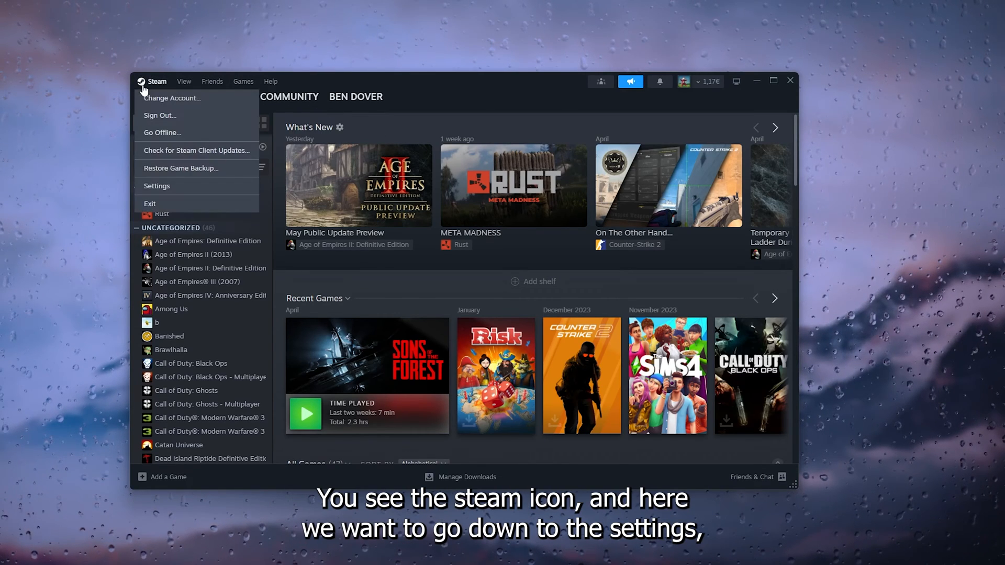
left_click(628, 274)
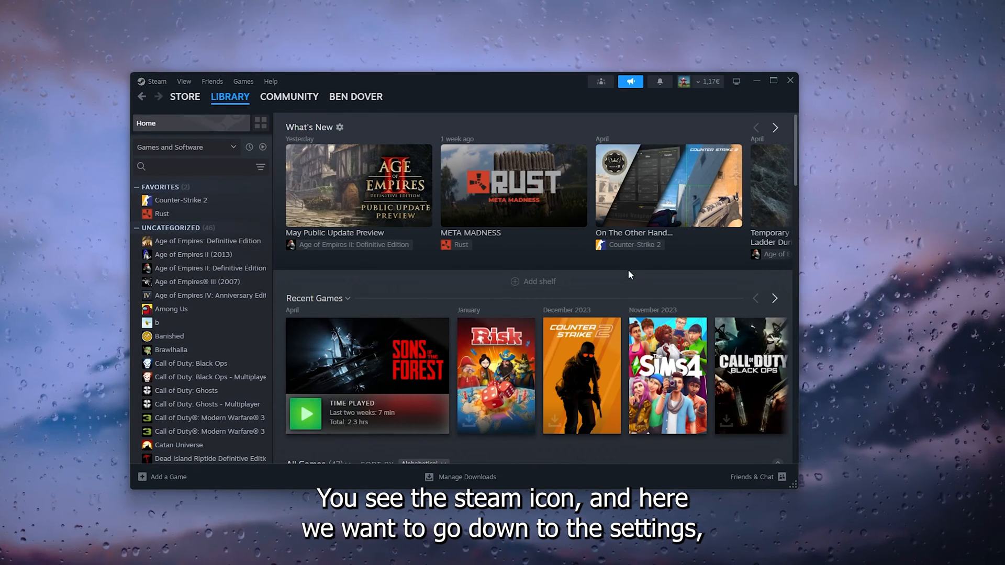
left_click(155, 81)
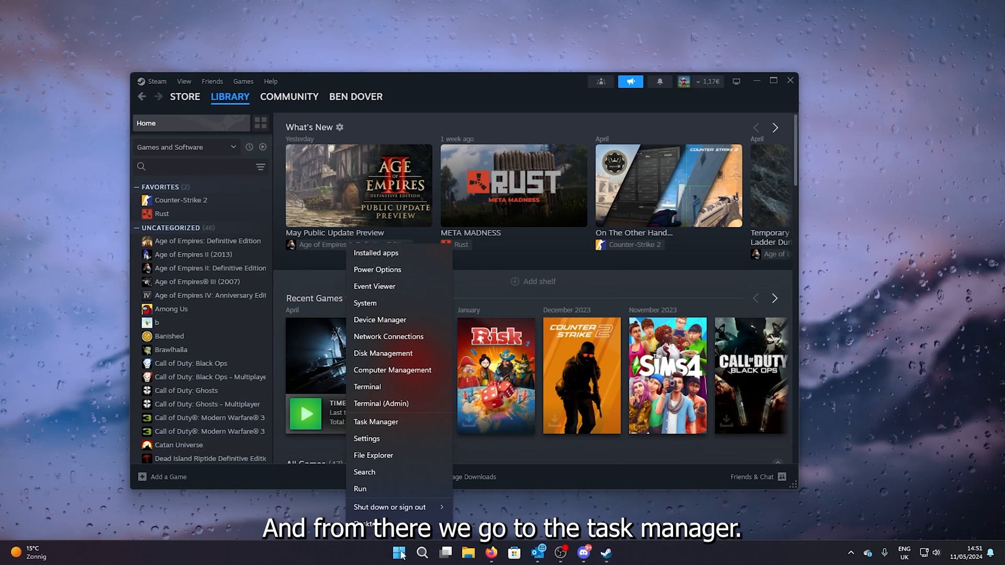
left_click(376, 421)
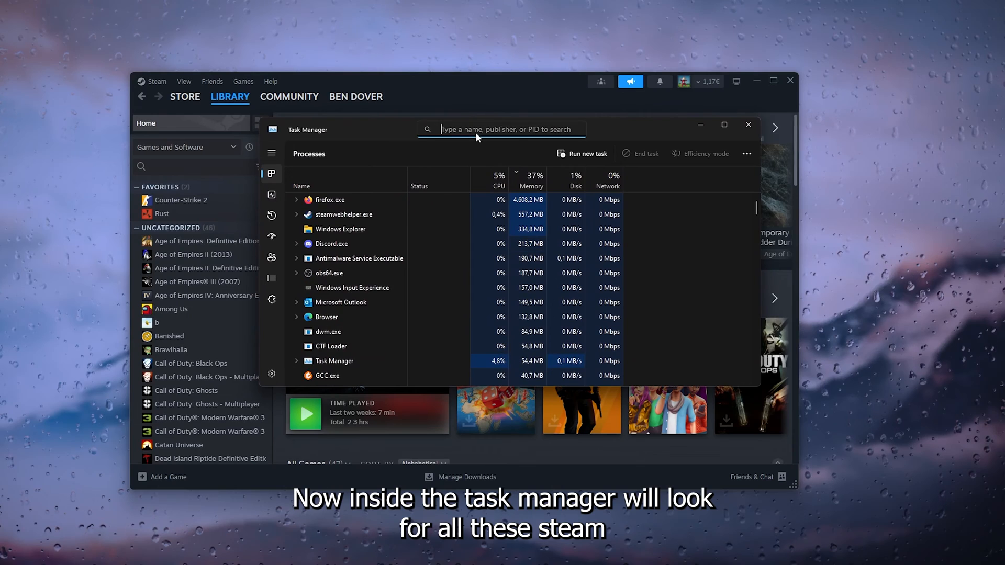
Step: Filter Task Manager by 'steam' and end the Steam process and Steam Client Service
type("stea,")
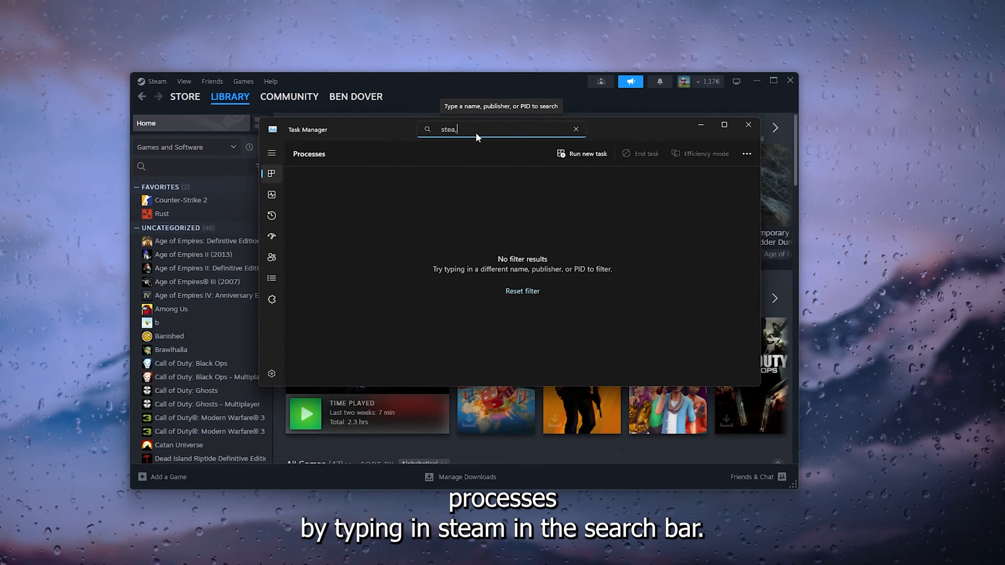
type("m")
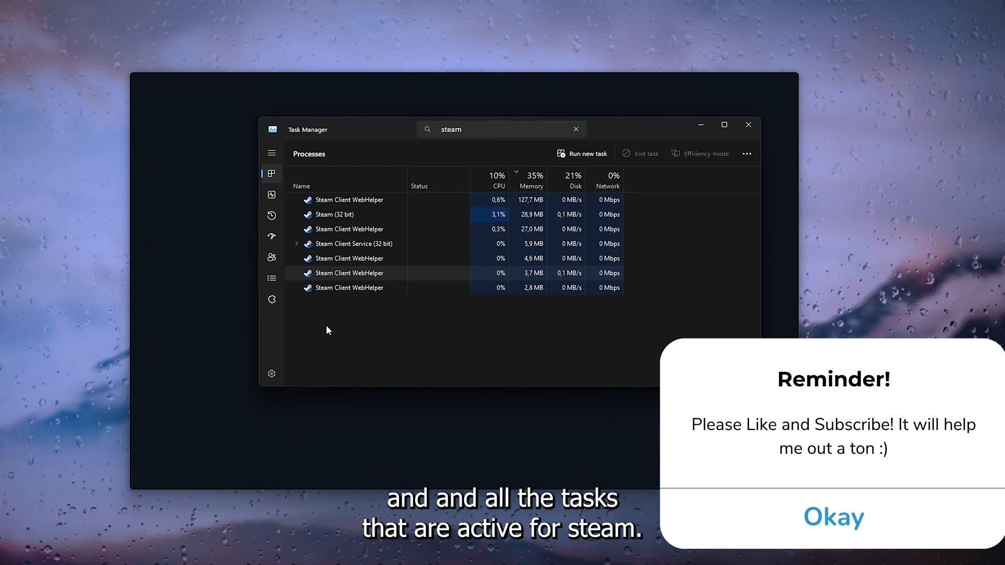
right_click(352, 229)
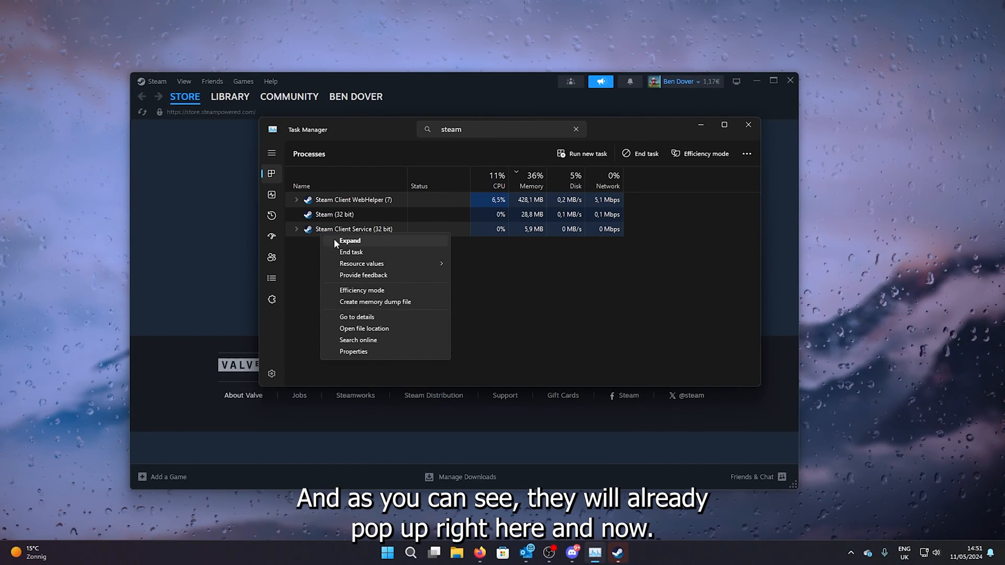
right_click(352, 199)
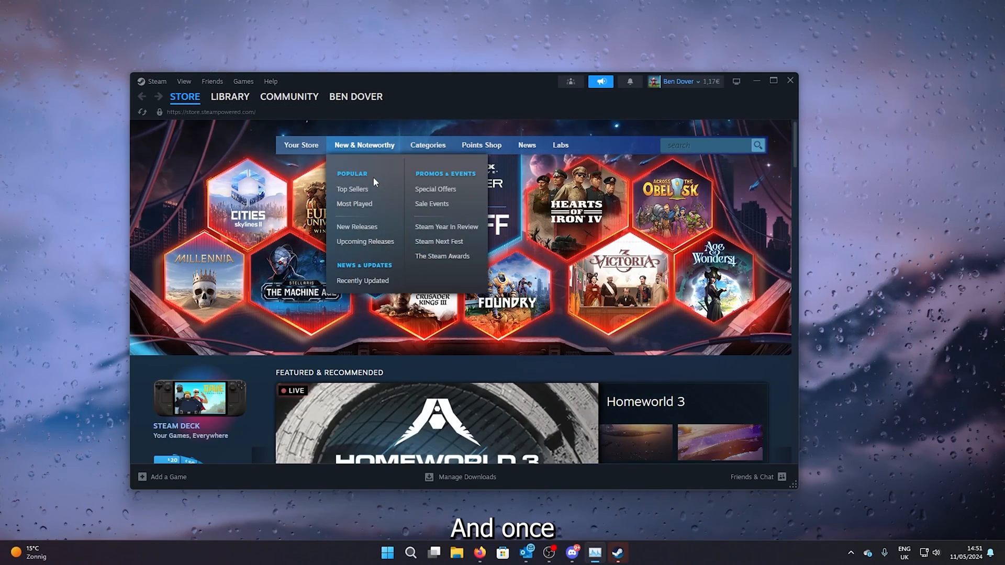
Step: Open Settings from the restarted client's Steam menu, landing on the Account page
left_click(156, 82)
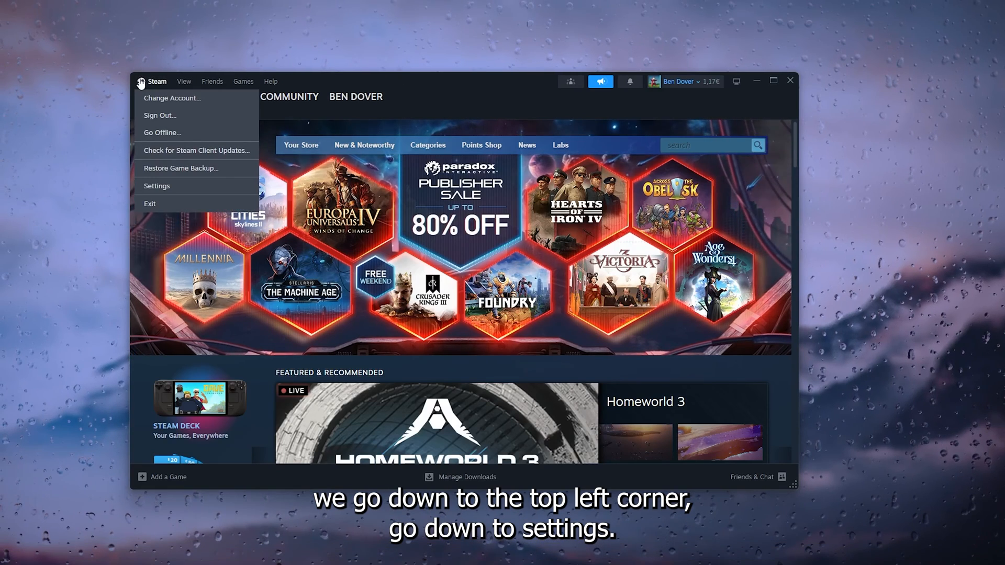
left_click(157, 185)
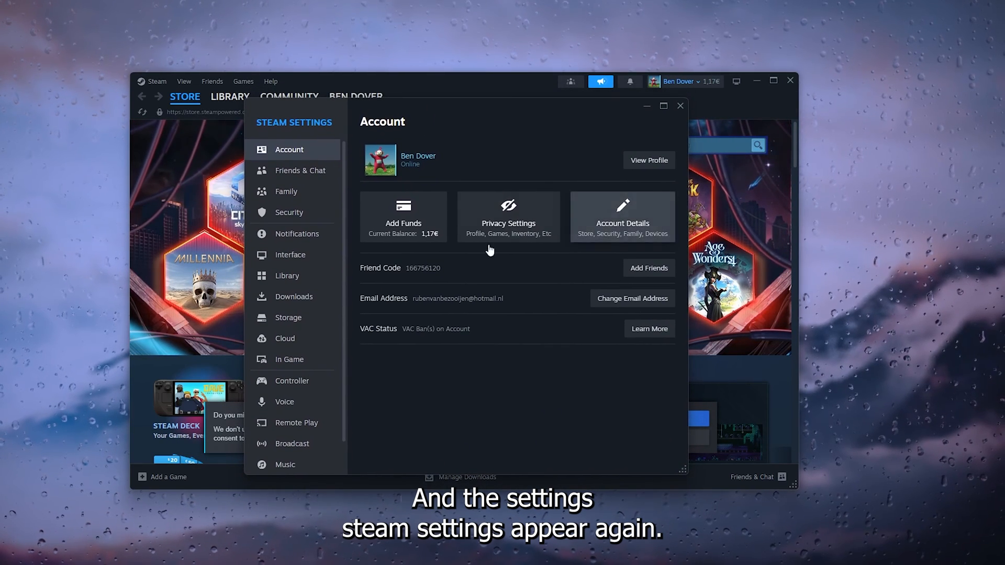
mouse_move(494, 305)
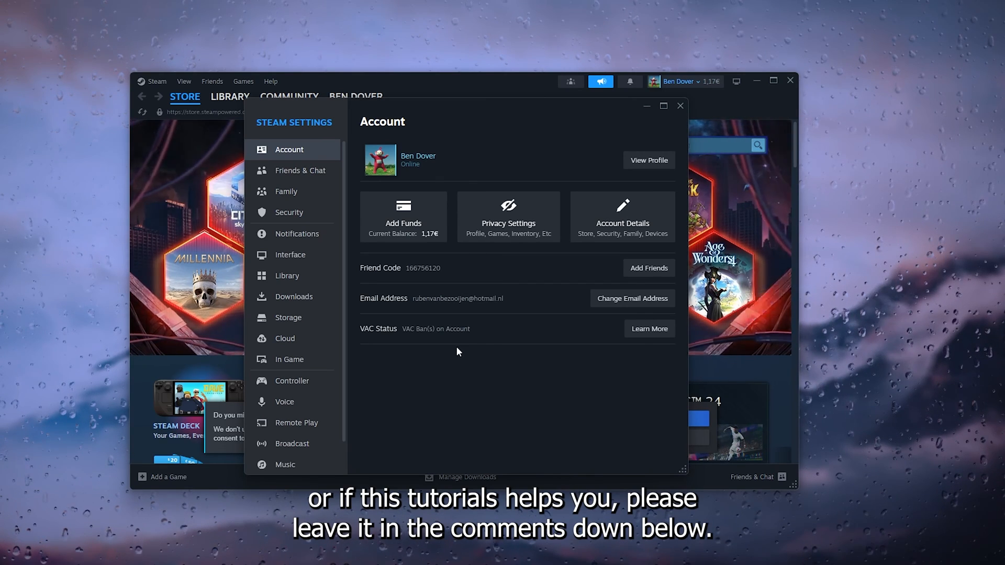
mouse_move(470, 362)
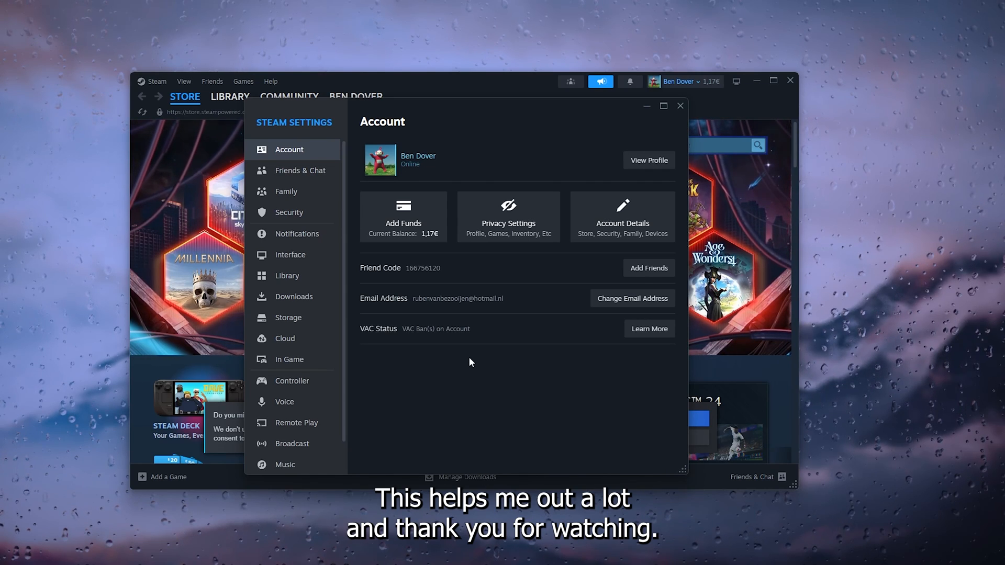